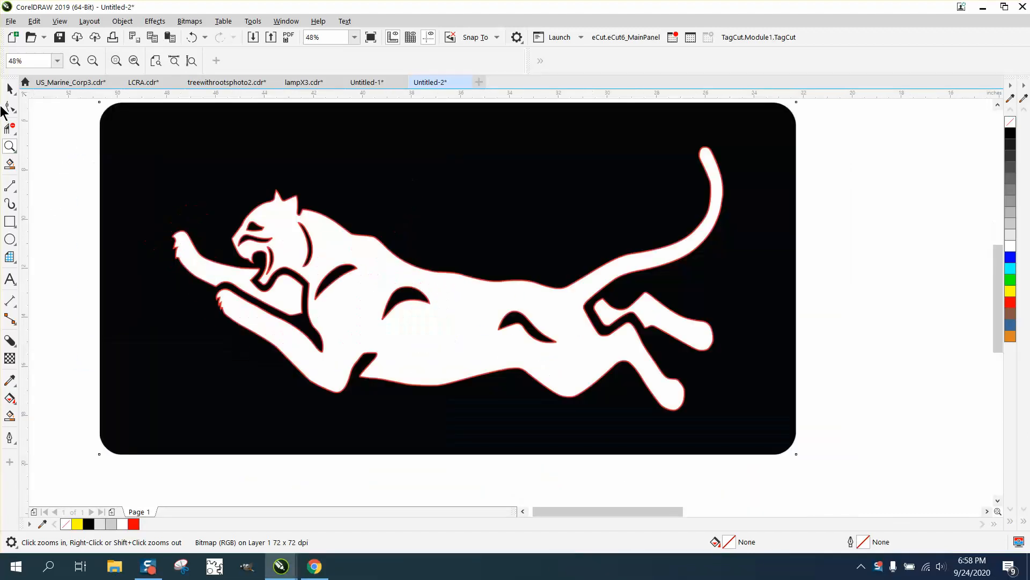
# - Run an Outline Trace > Clipart PowerTRACE on the cat bitmap with default settings, creating a 22-curve group
pyautogui.click(447, 276)
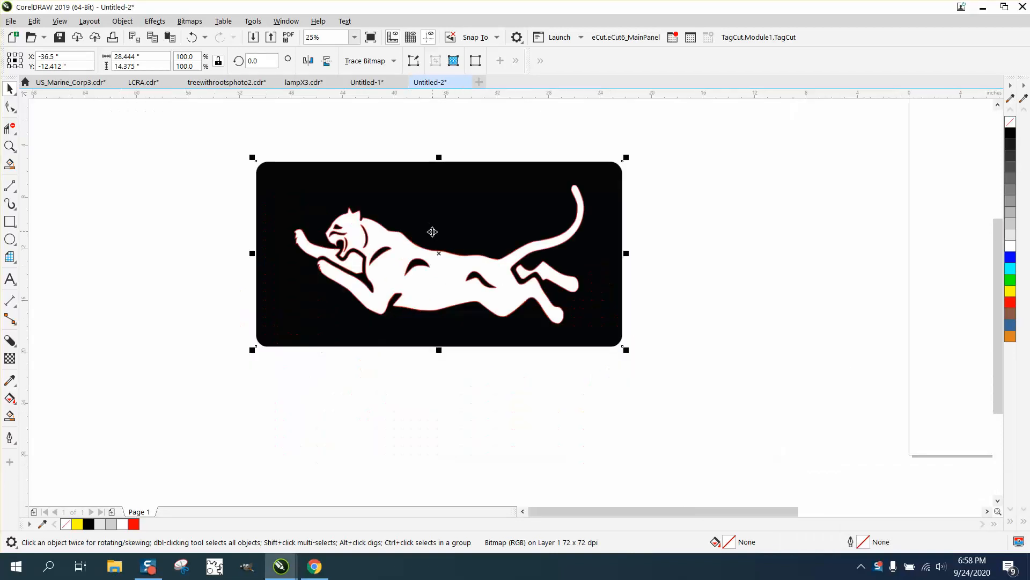
pyautogui.moveTo(568, 534)
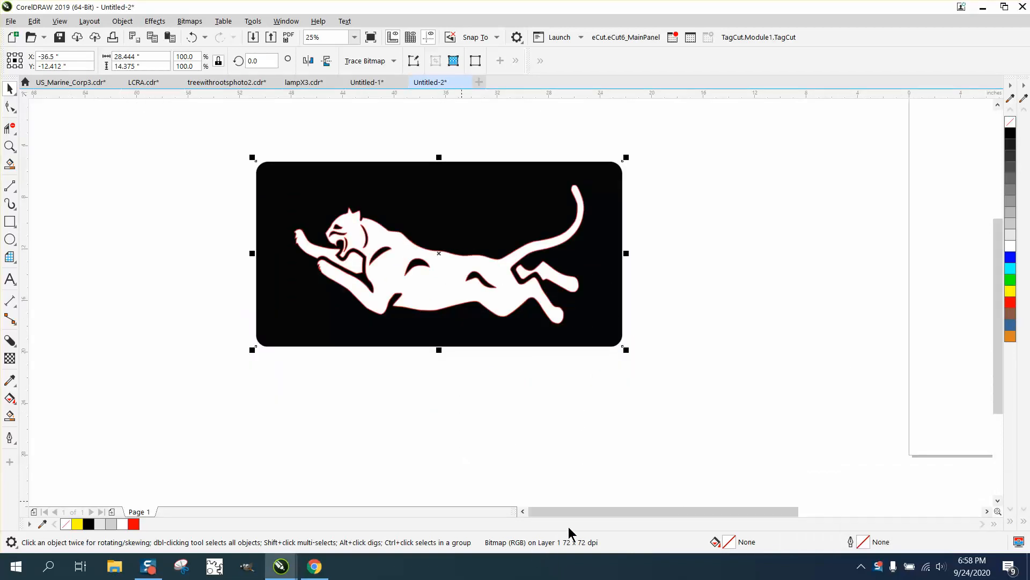
pyautogui.moveTo(452, 412)
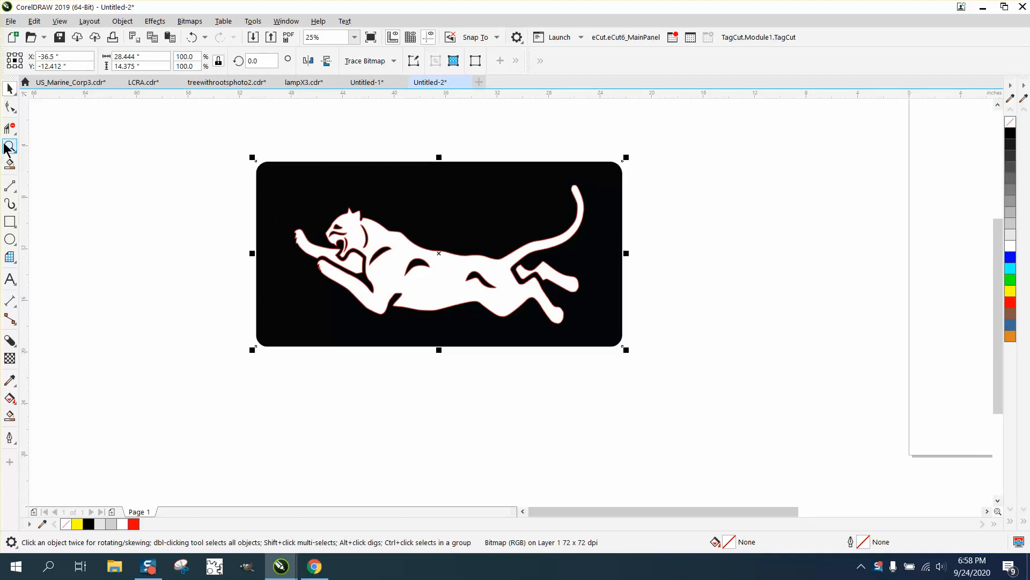
pyautogui.click(403, 246)
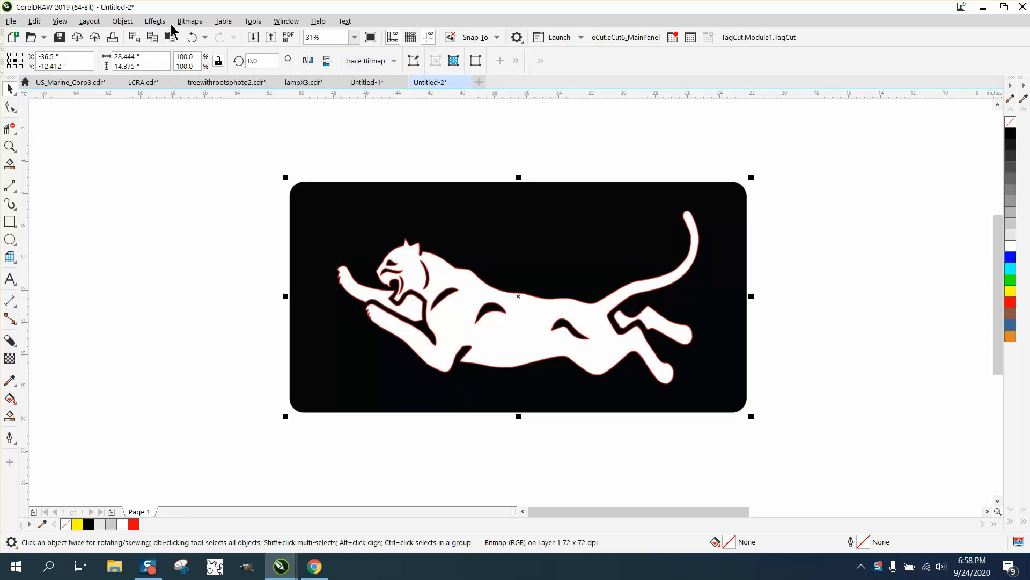
pyautogui.click(189, 20)
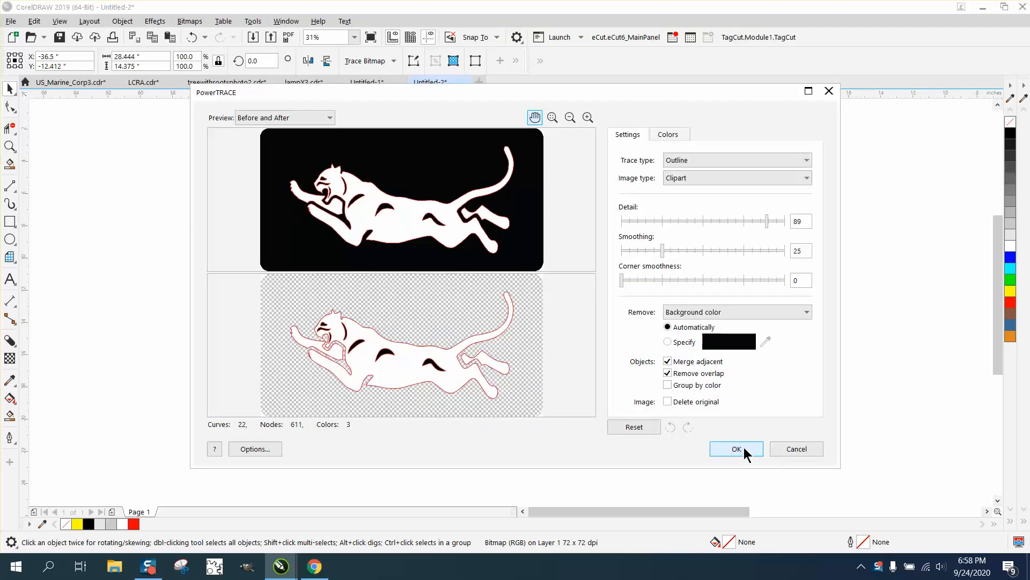
pyautogui.click(735, 449)
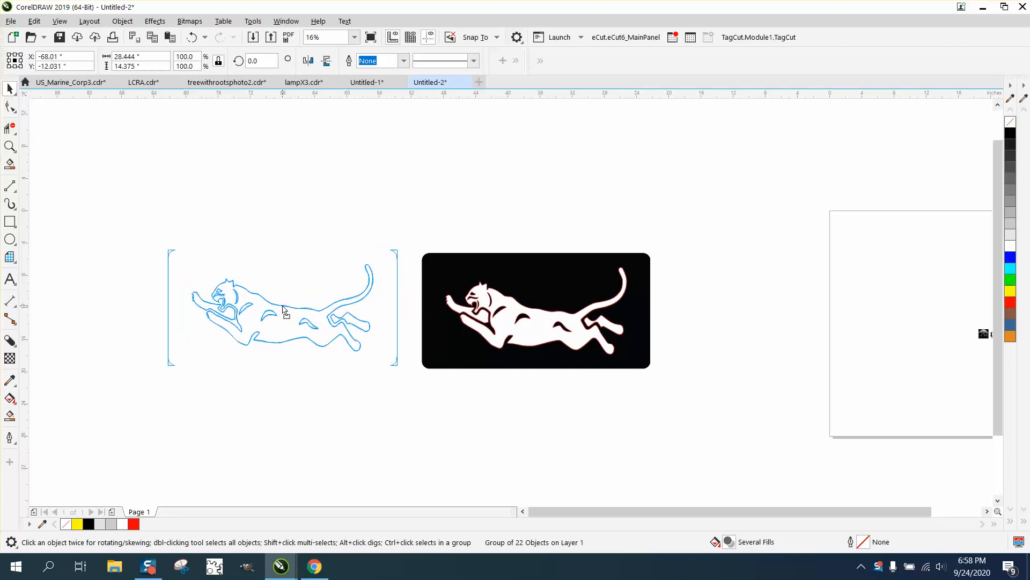
# - Ungroup the traced cat into separate curves and zoom in on its outline
pyautogui.click(283, 307)
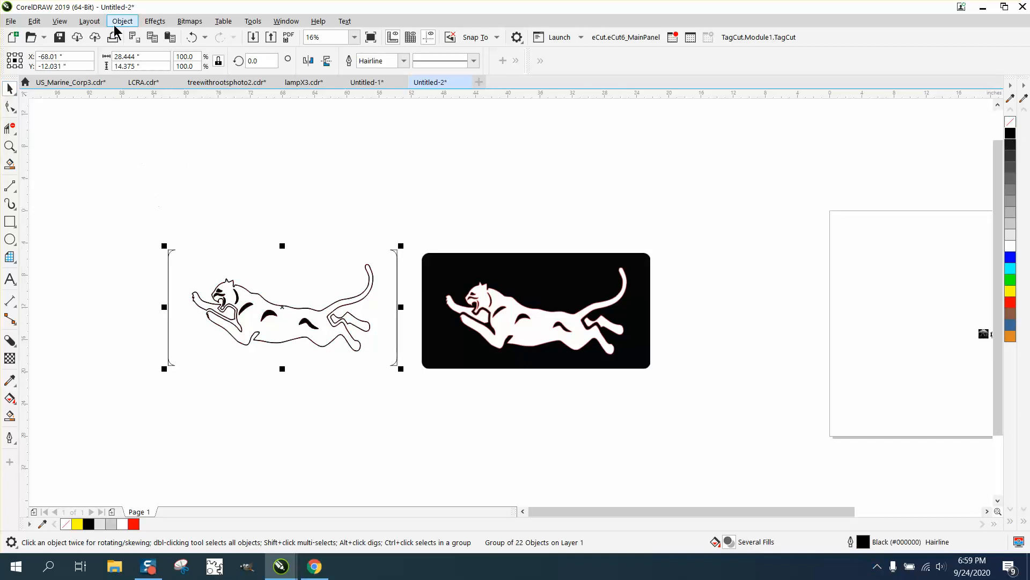
pyautogui.click(136, 232)
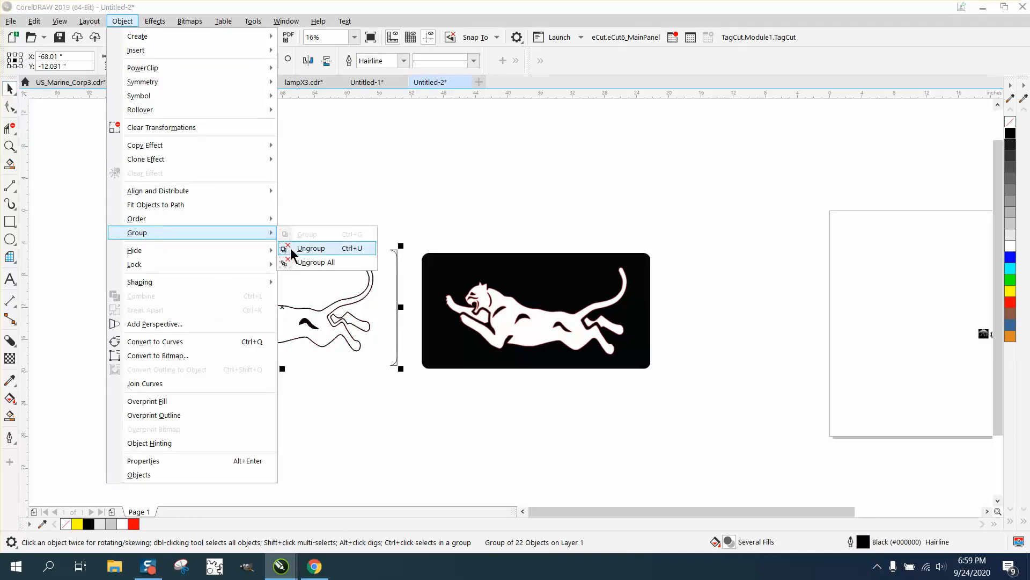
pyautogui.click(312, 248)
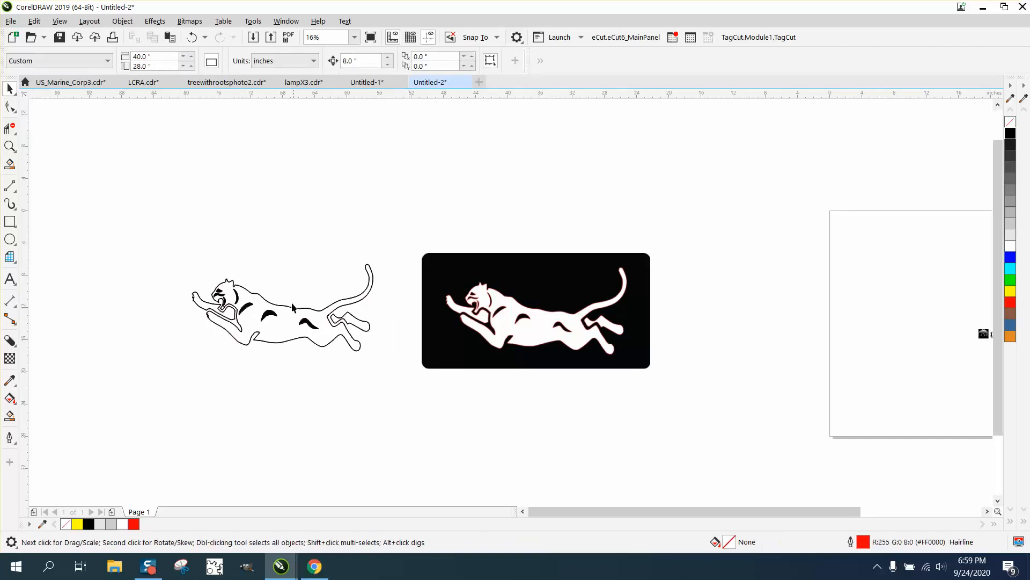
pyautogui.click(10, 147)
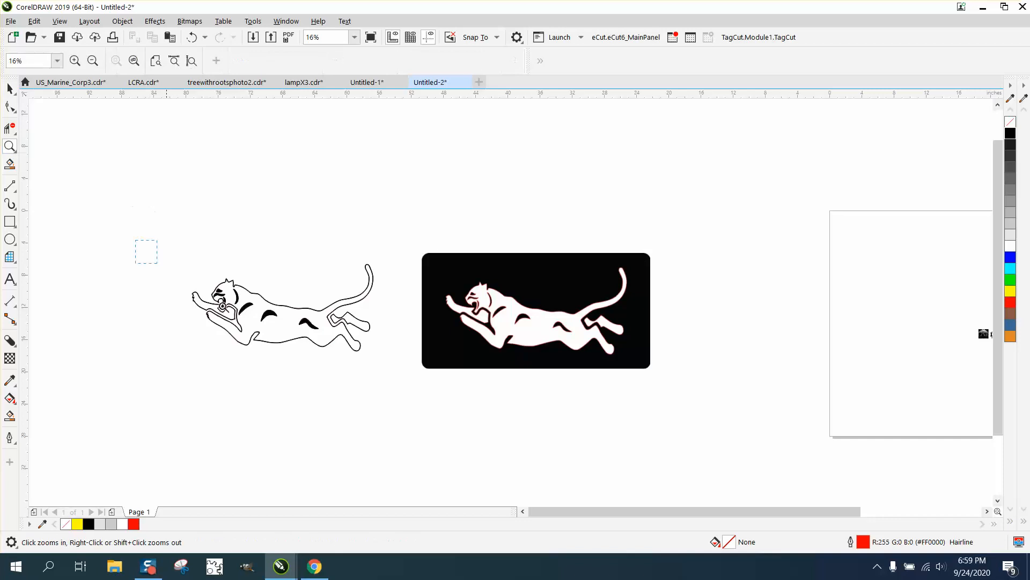
pyautogui.click(283, 326)
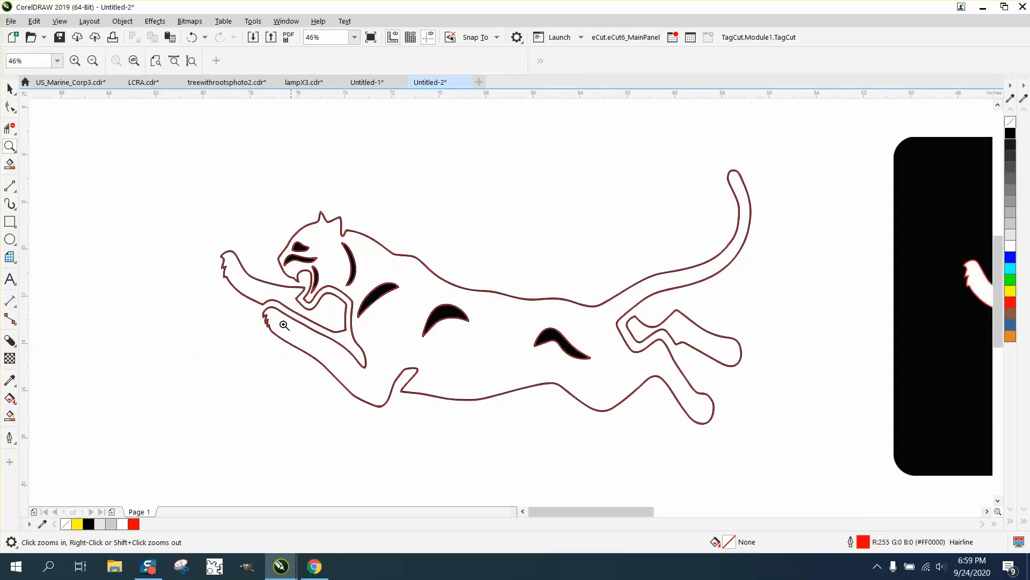
# - Select all 20 traced cat curves with the Pick tool
pyautogui.click(10, 88)
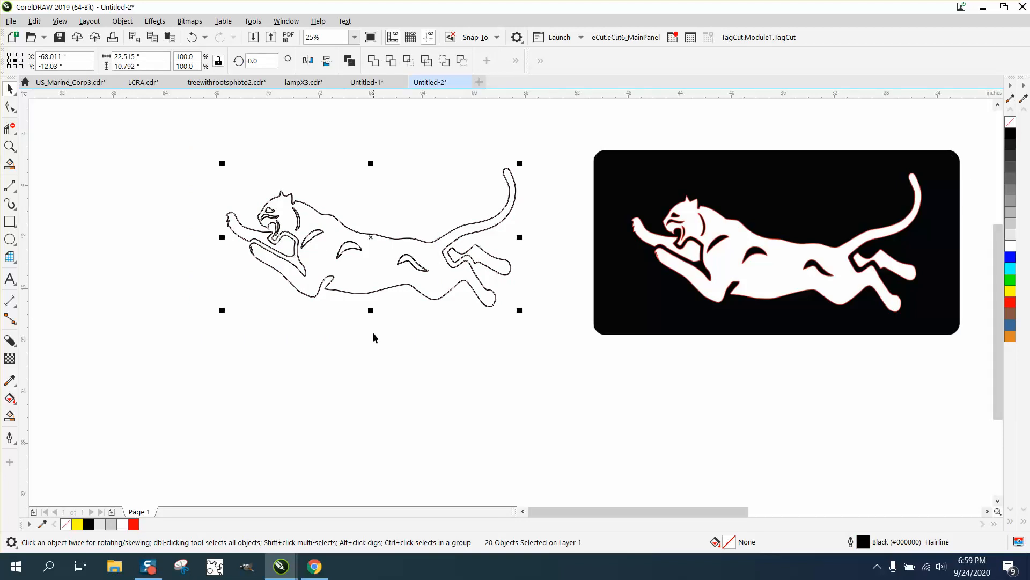
pyautogui.moveTo(335, 342)
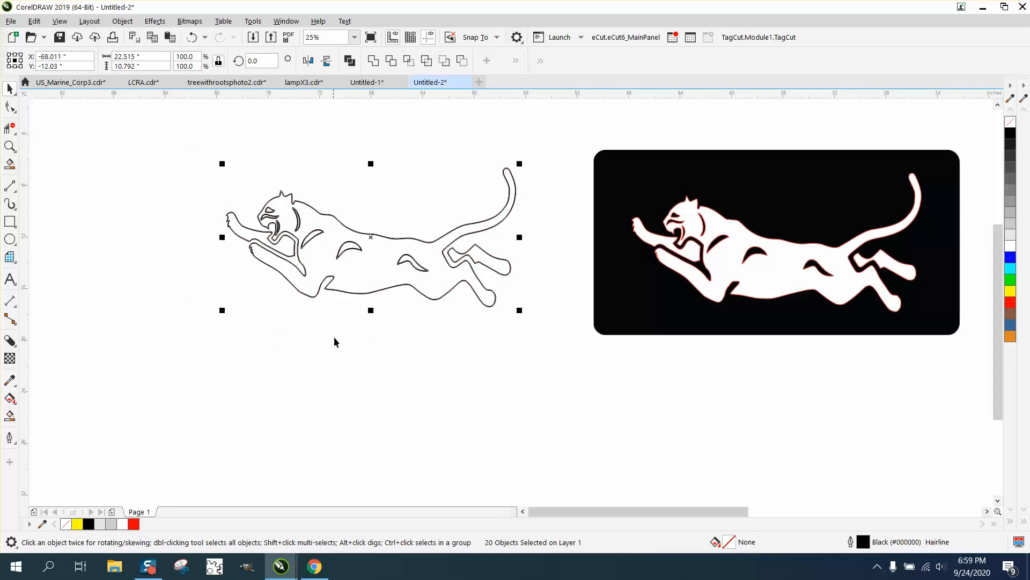
pyautogui.moveTo(10, 417)
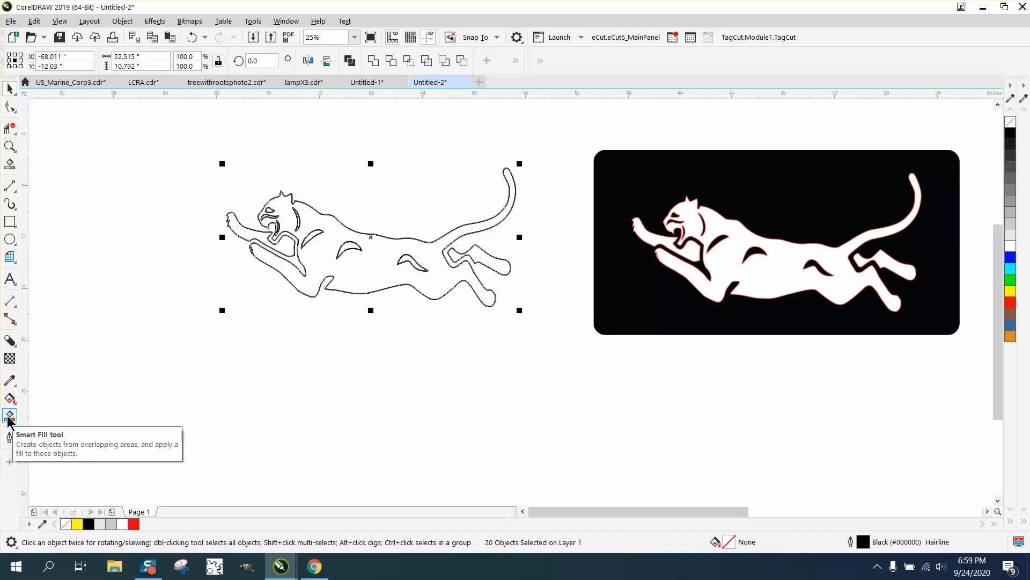
# - Smart Fill the cat's enclosed regions black with no outline, giving a solid black cat
pyautogui.click(9, 417)
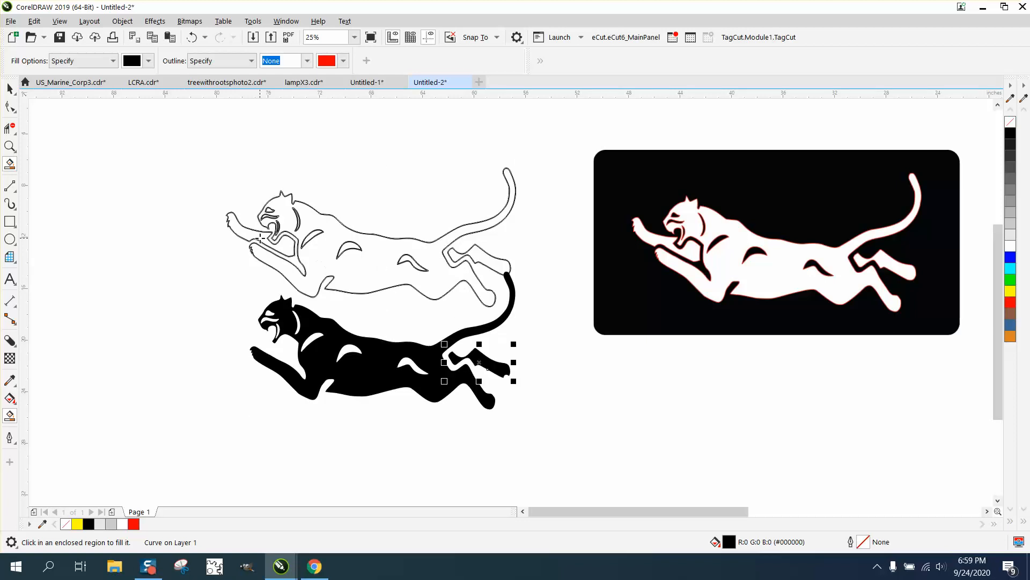
pyautogui.click(261, 336)
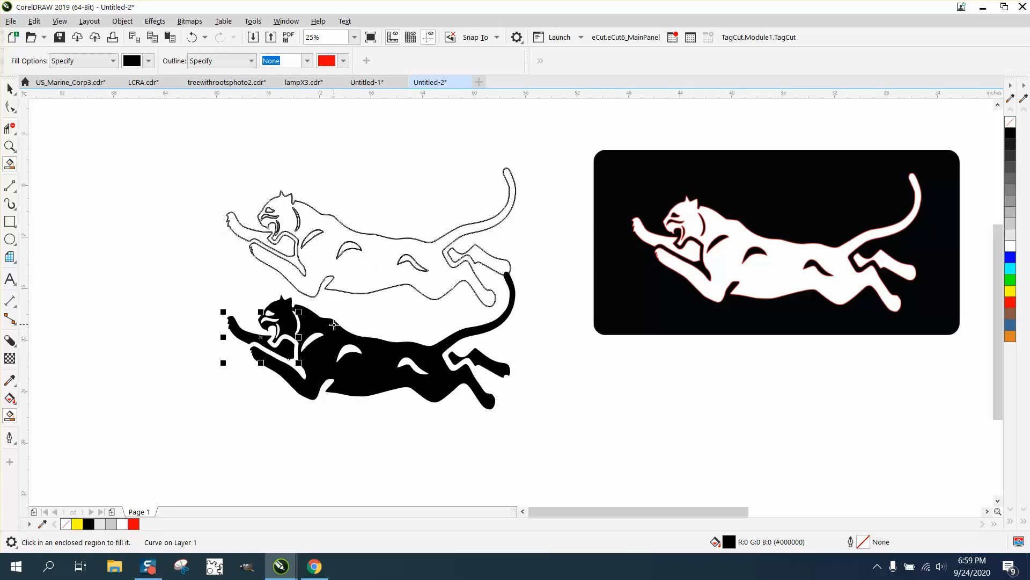
pyautogui.moveTo(350, 324)
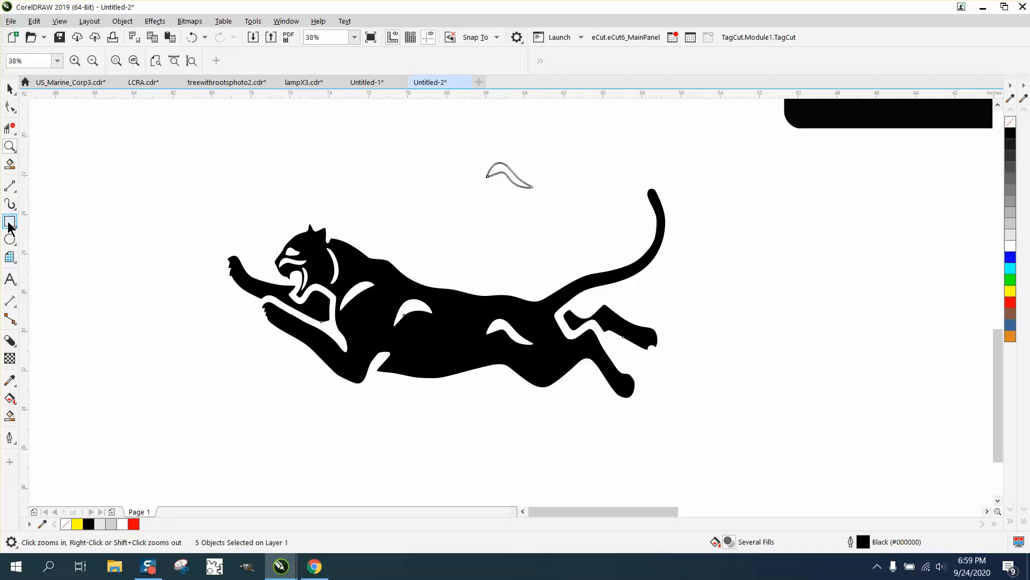
# - Draw a yellow-filled rectangle around the black cat and send it behind
pyautogui.click(10, 221)
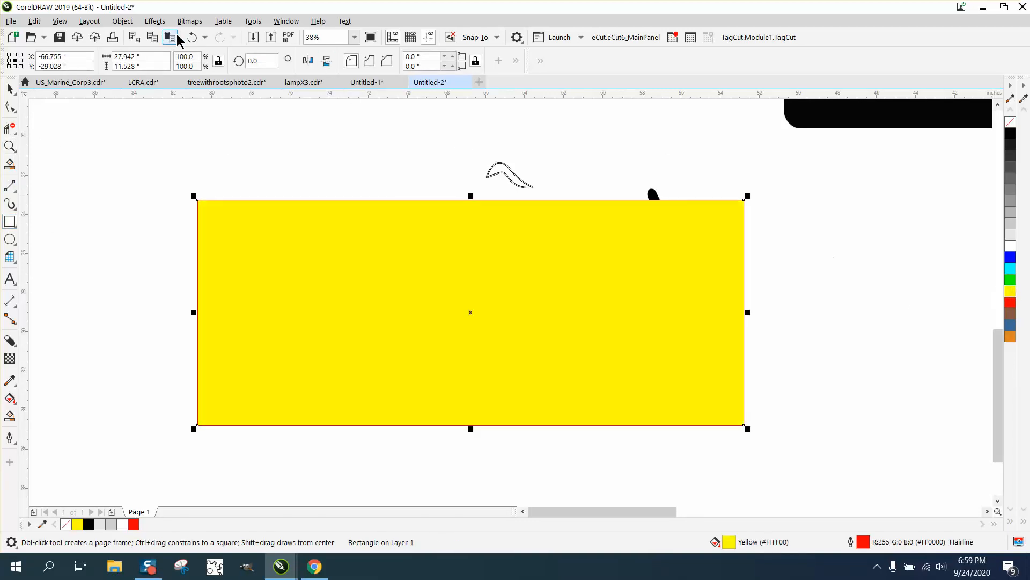
pyautogui.click(122, 20)
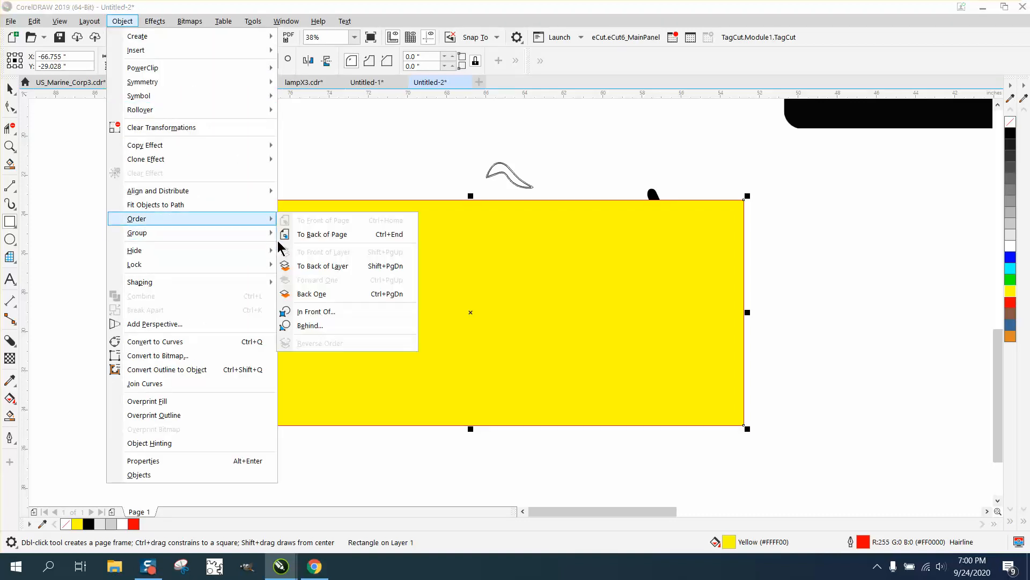
pyautogui.click(322, 234)
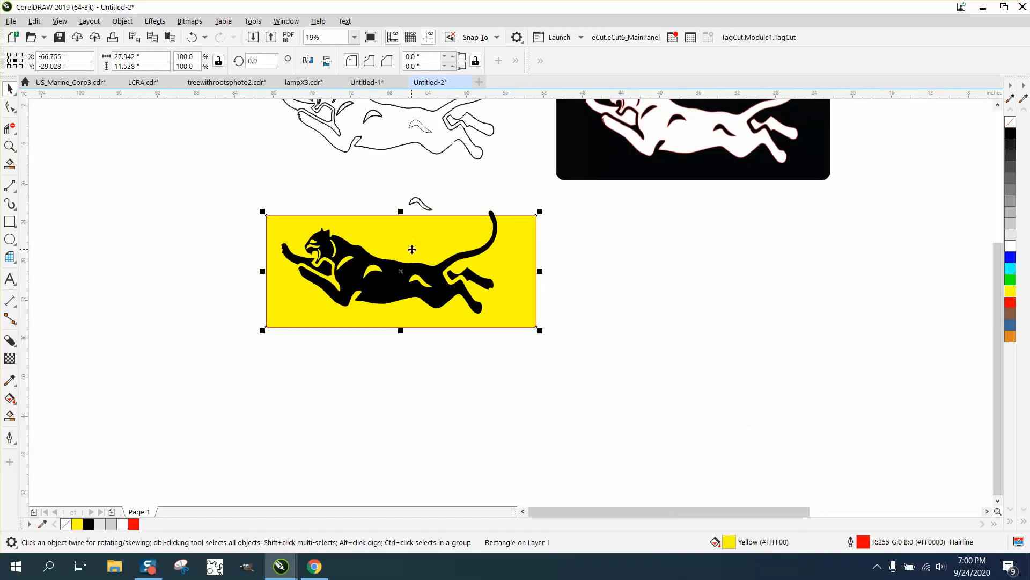
pyautogui.moveTo(625, 189)
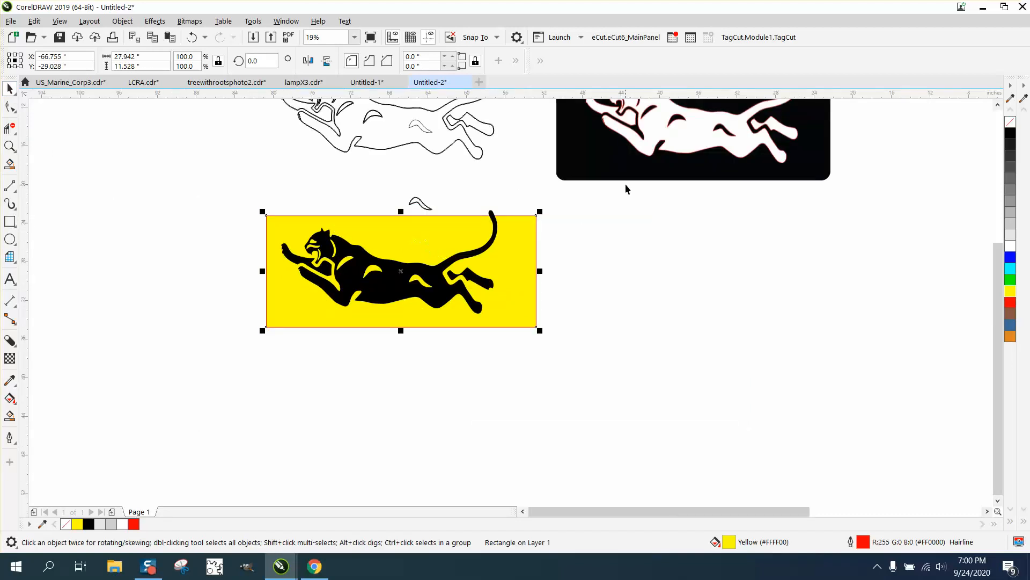
pyautogui.moveTo(310, 208)
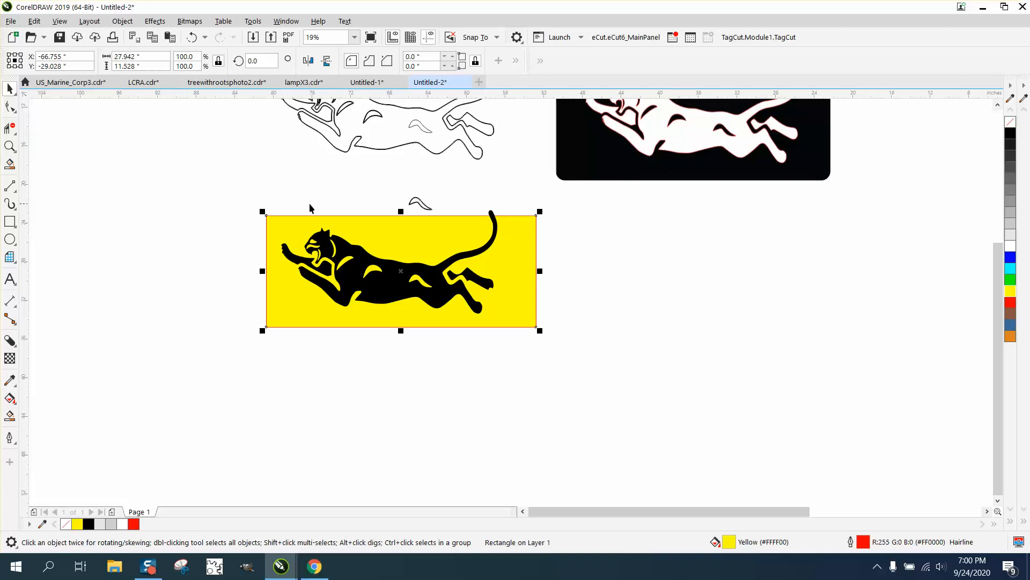
pyautogui.moveTo(406, 238)
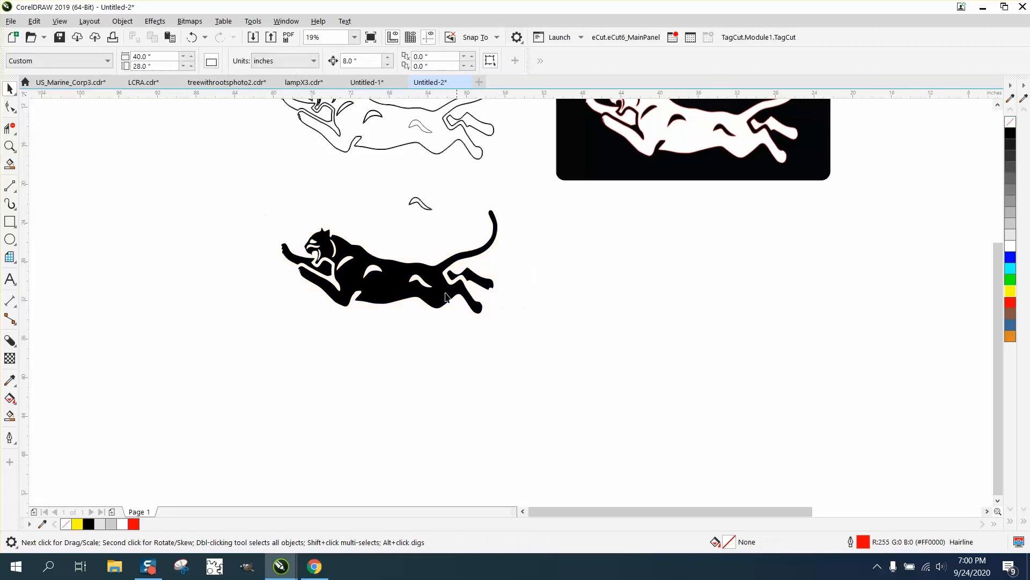
# - Move the small swoosh shape above the cat into place
pyautogui.click(355, 272)
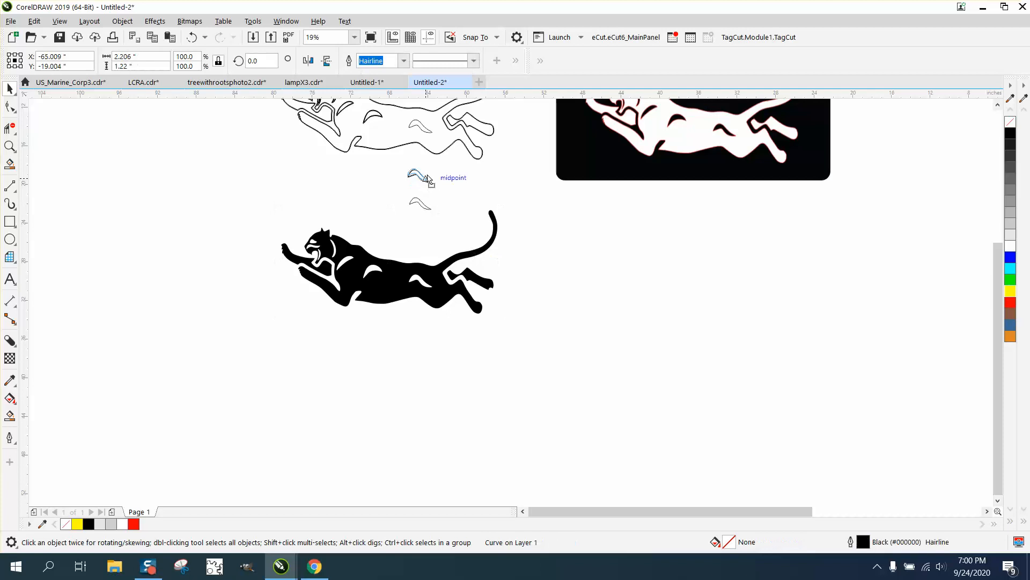
pyautogui.click(387, 261)
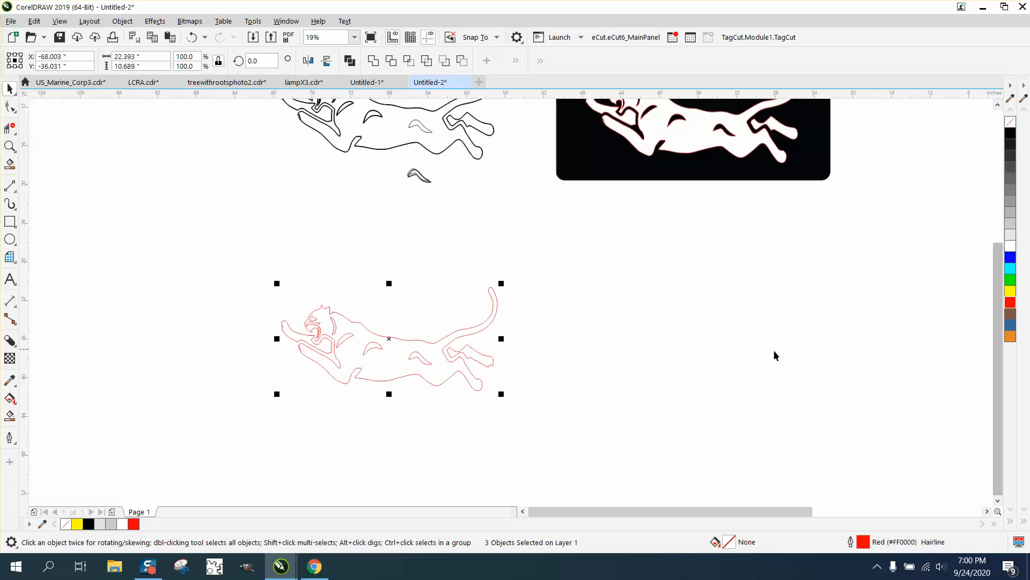
pyautogui.moveTo(648, 235)
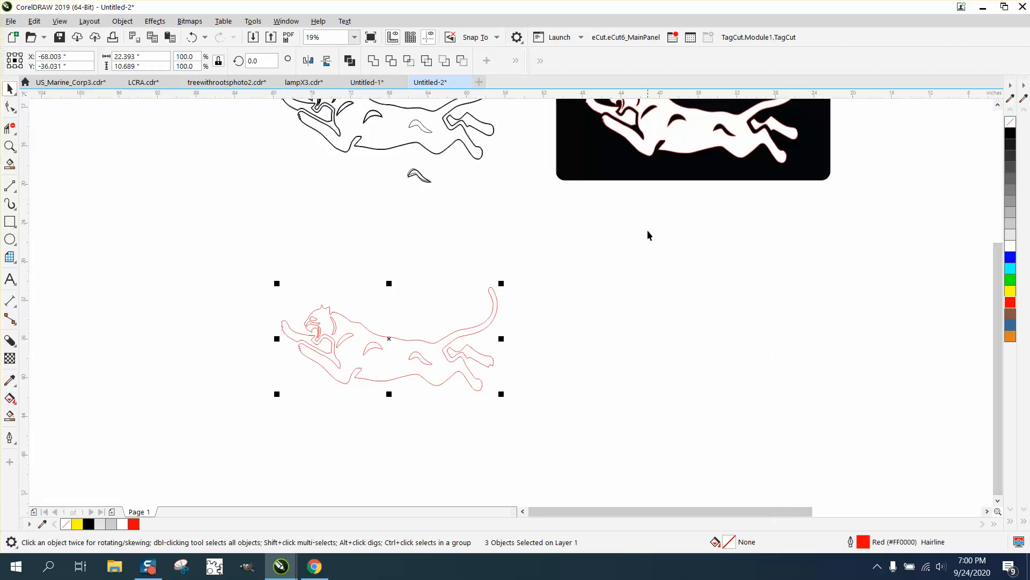
pyautogui.moveTo(613, 182)
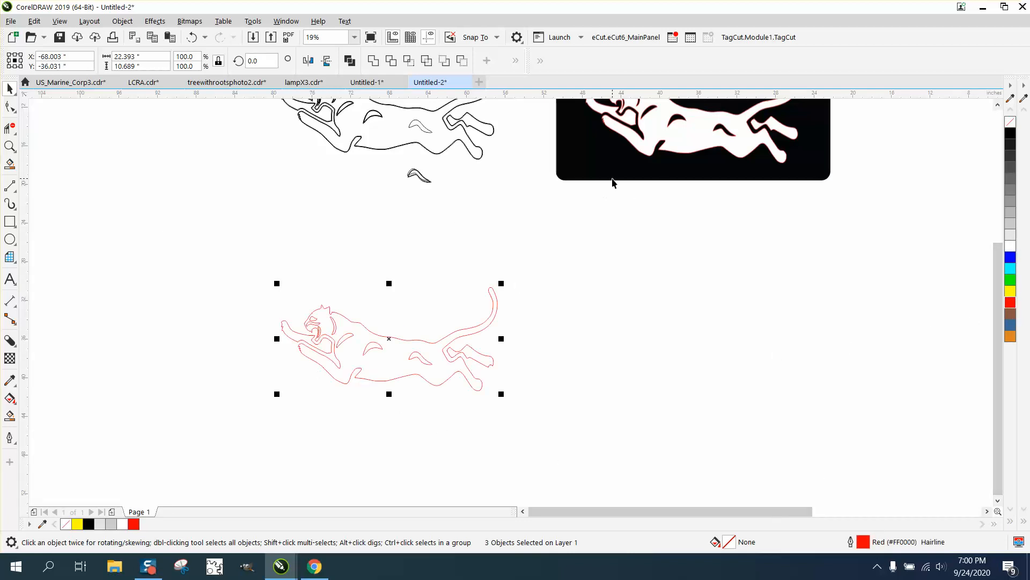
# - Draw a 28 x 14 inch rectangle around the cat with corner rounding raised to 0.41
pyautogui.click(692, 139)
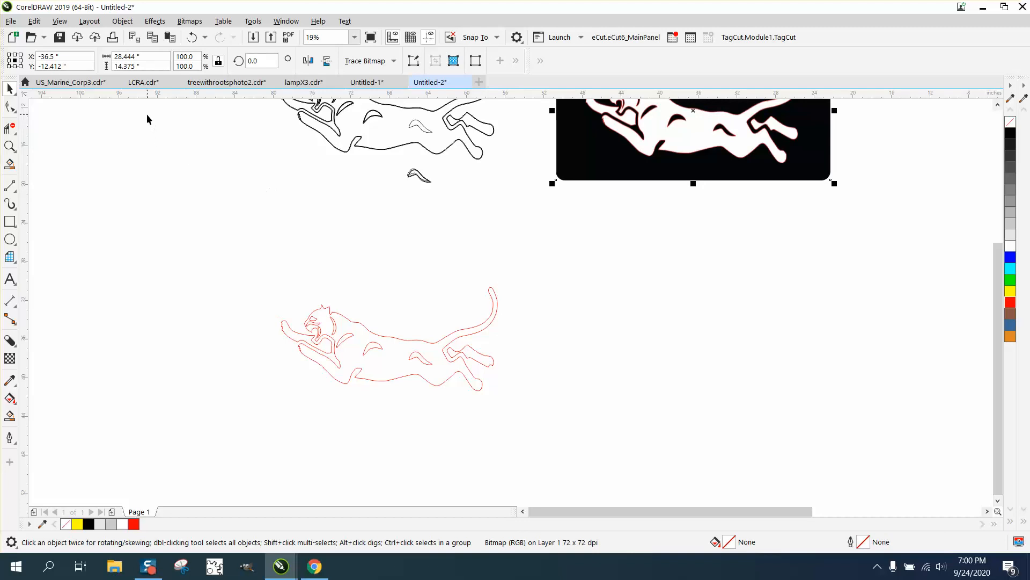
pyautogui.moveTo(143, 82)
pyautogui.write('28')
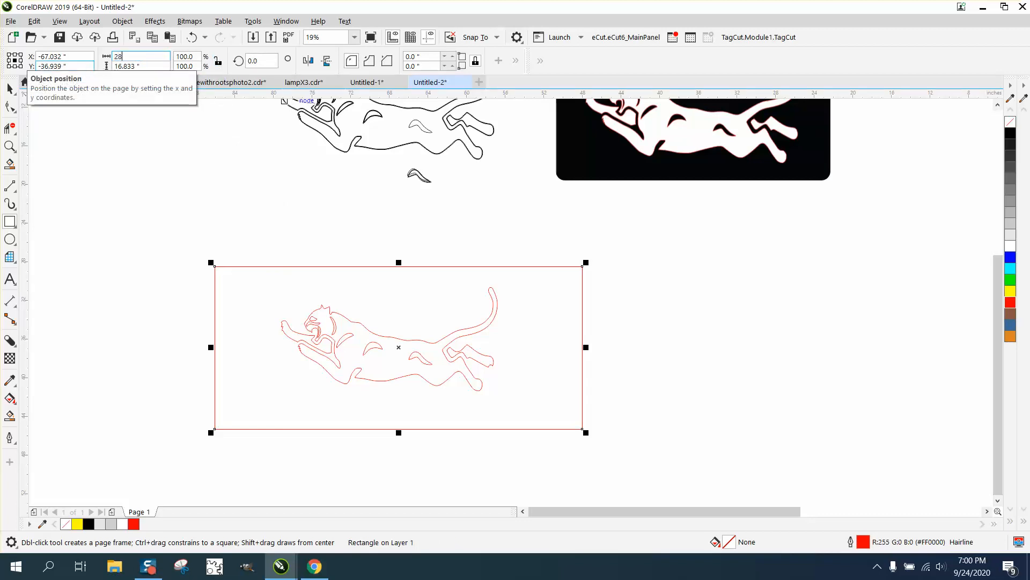
pyautogui.tripleClick(139, 66)
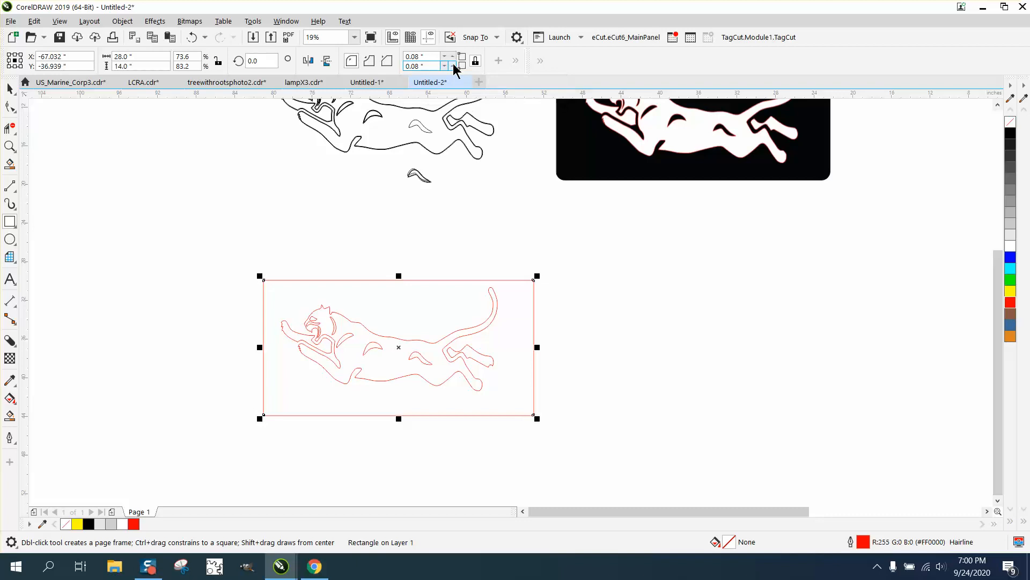
pyautogui.click(452, 62)
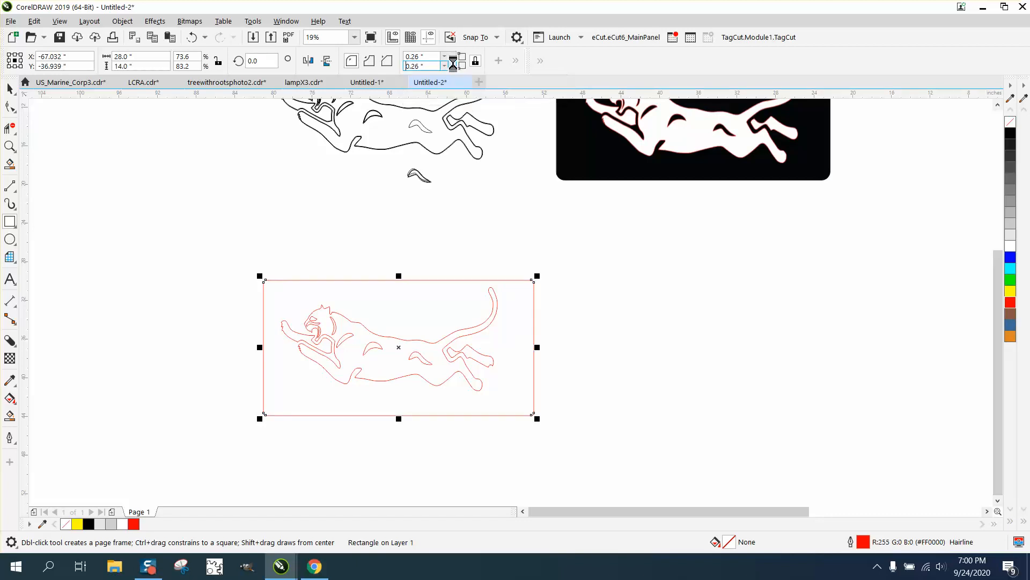
pyautogui.write('0.41')
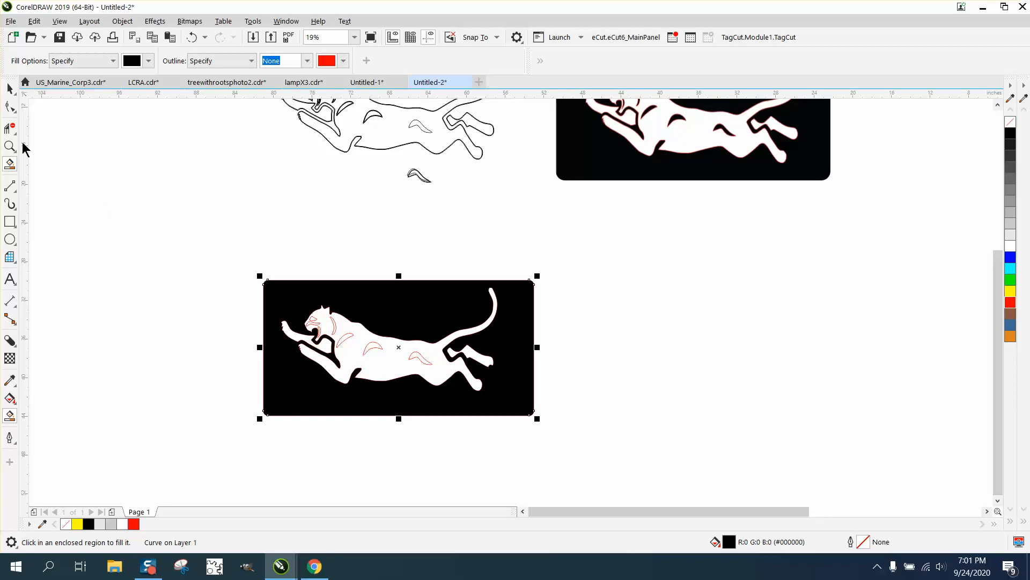
# - Smart Fill the area around the cat and the face marking solid black, leaving the cat white
pyautogui.click(11, 147)
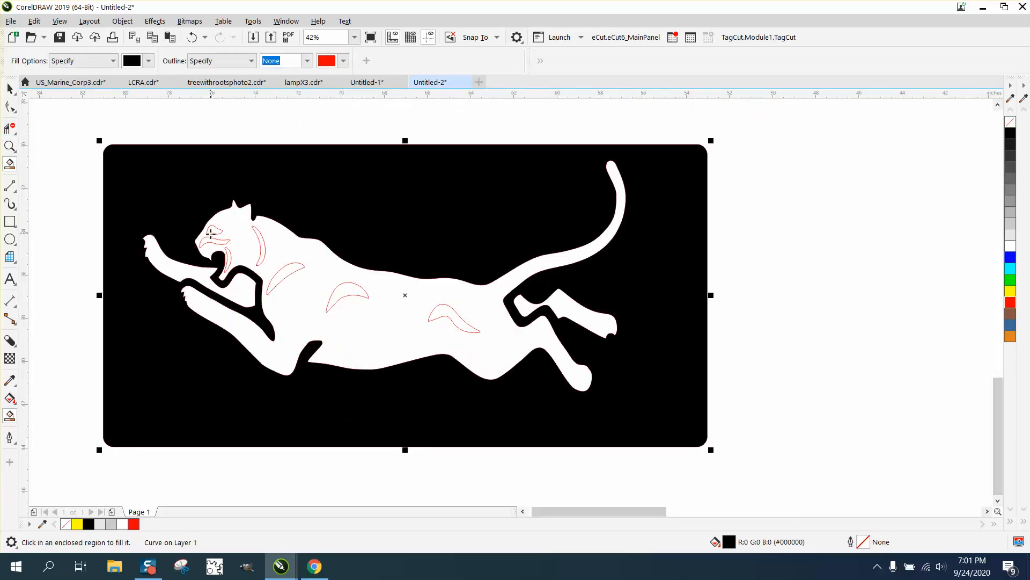
pyautogui.click(230, 247)
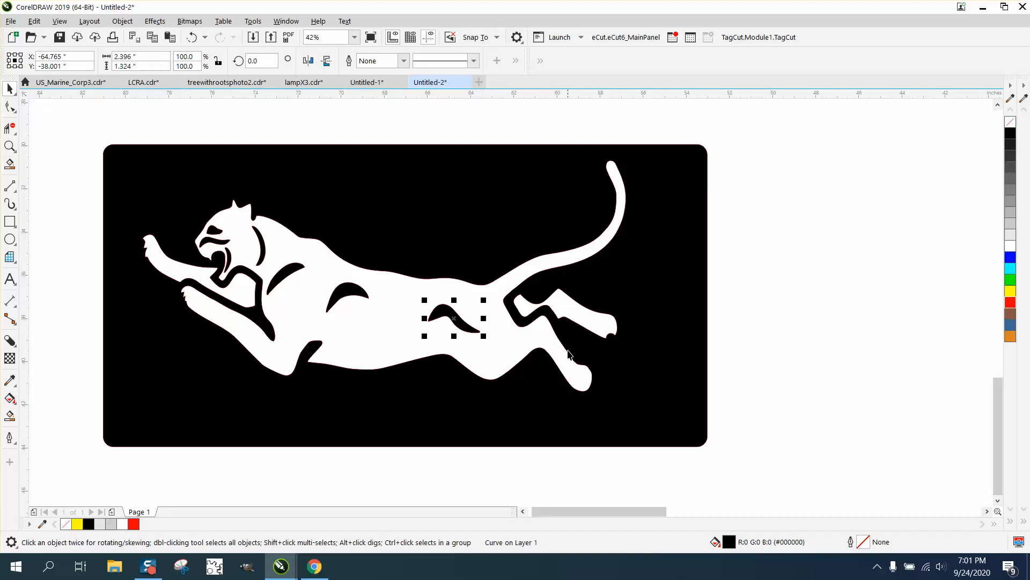
pyautogui.moveTo(230, 183)
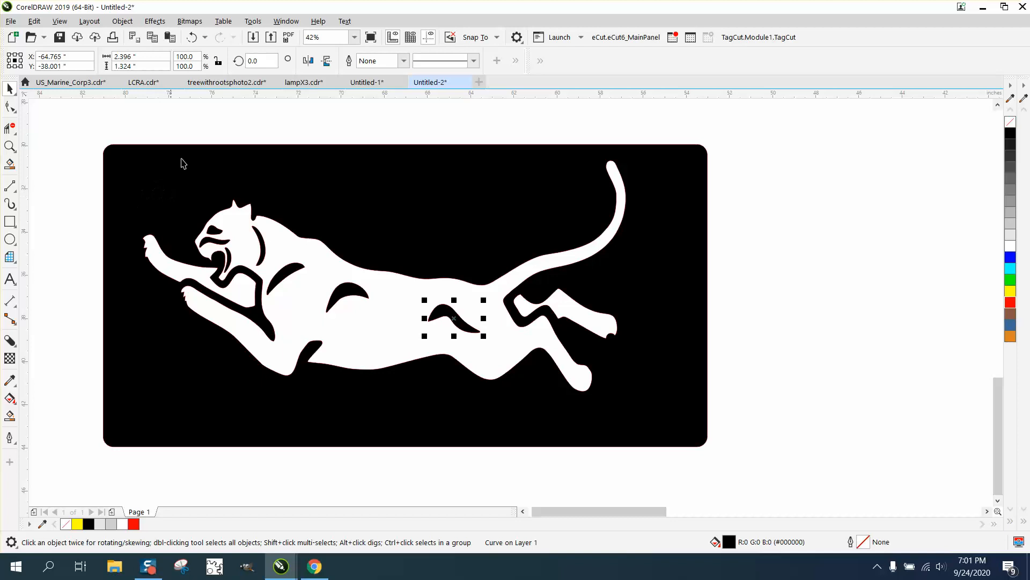
pyautogui.moveTo(355, 387)
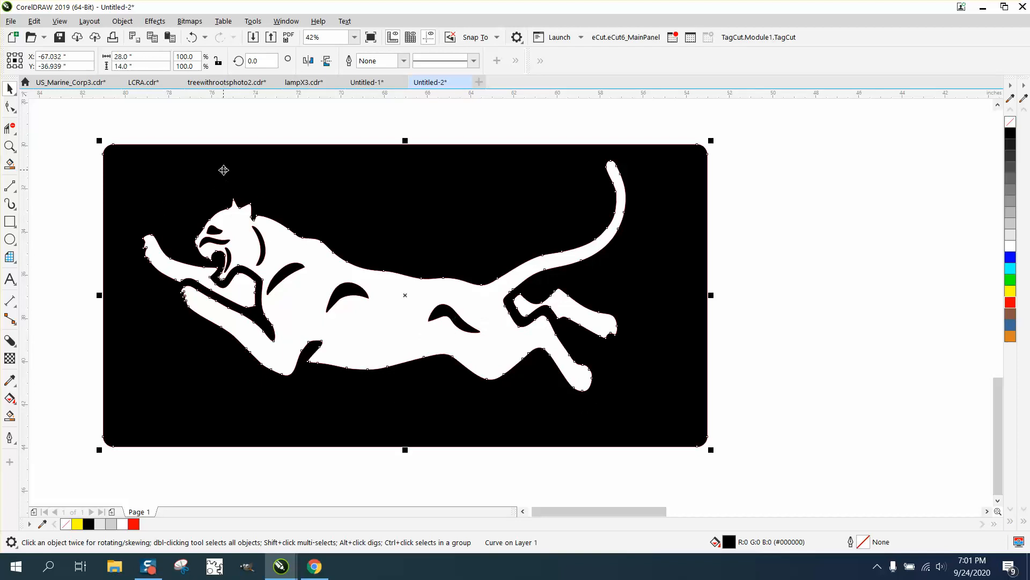
pyautogui.moveTo(206, 132)
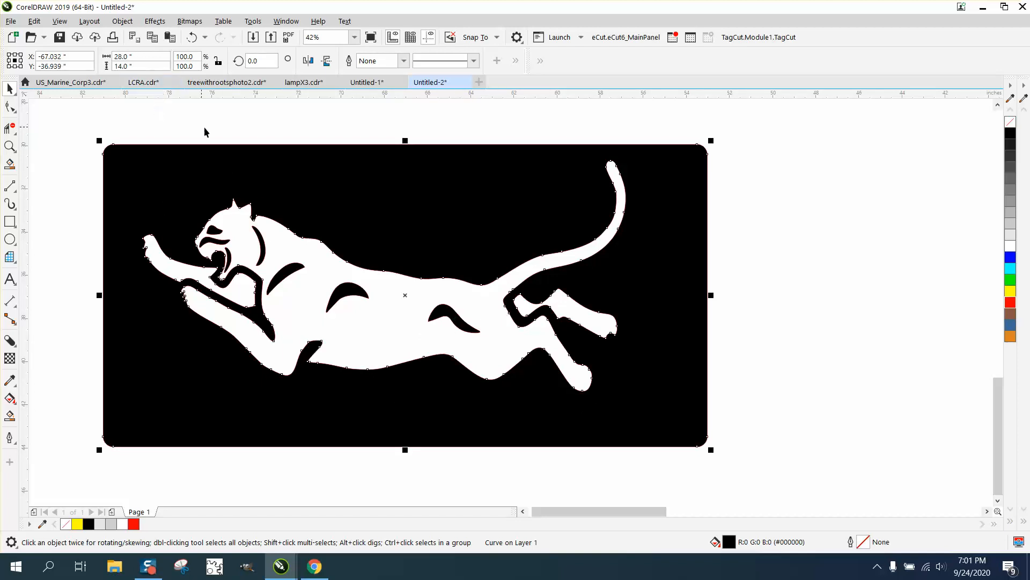
pyautogui.moveTo(209, 405)
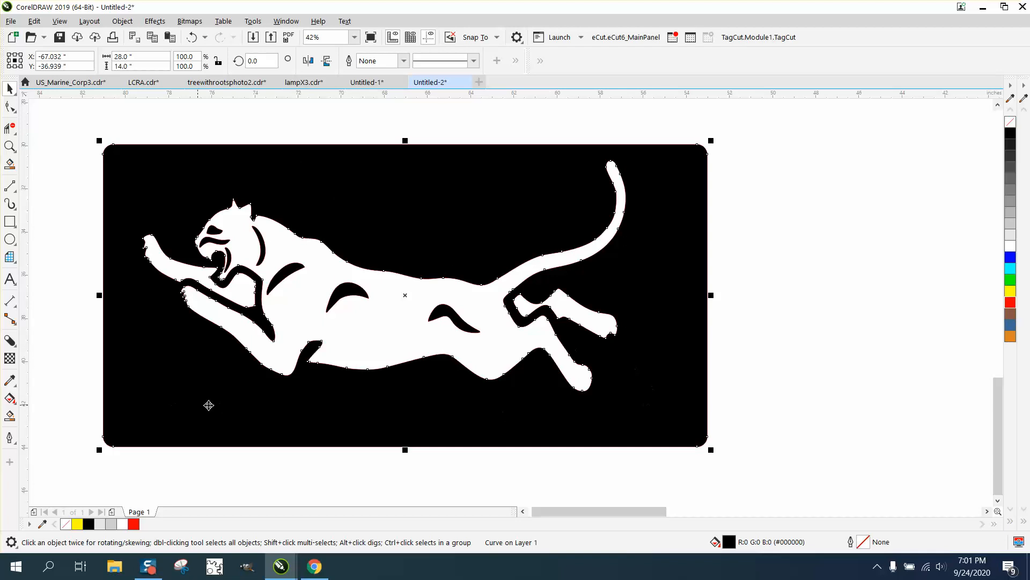
pyautogui.moveTo(403, 216)
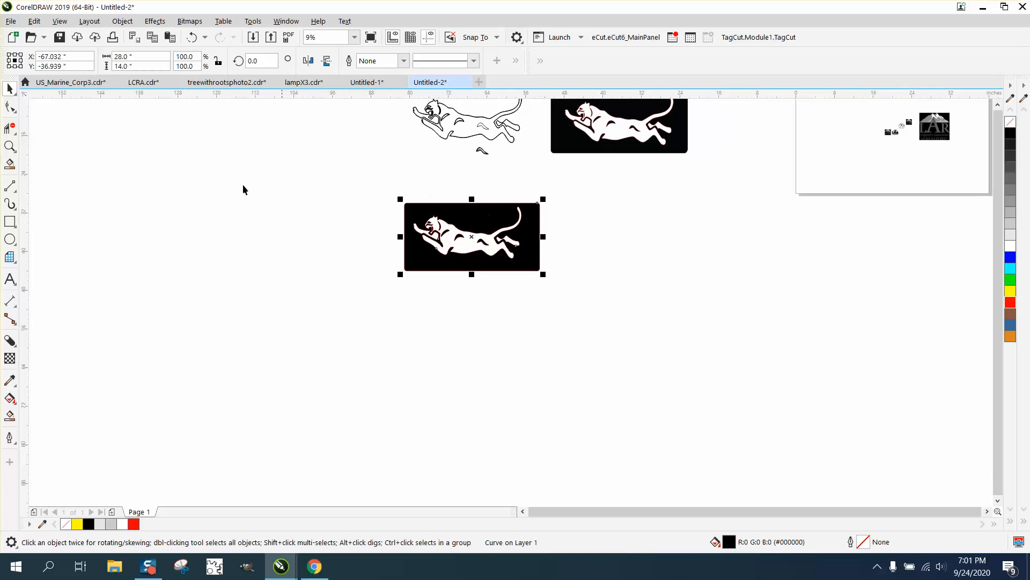
pyautogui.click(11, 146)
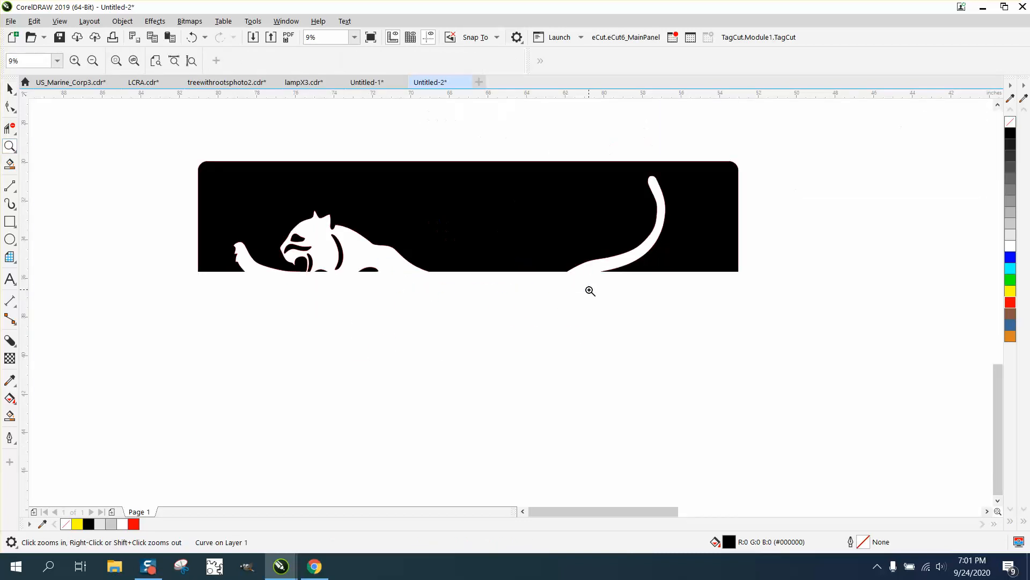